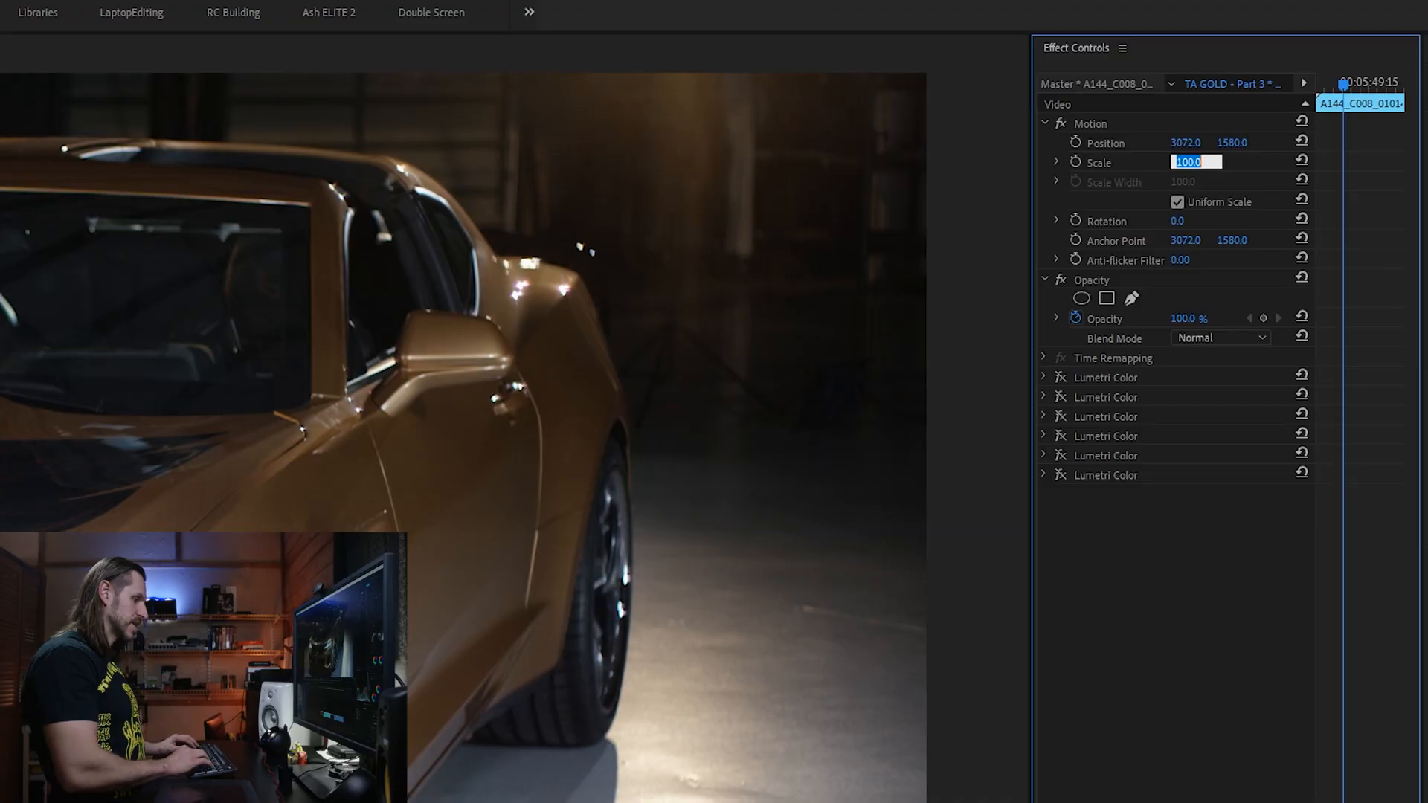
- Set the car clip's Scale to 105, add a first Scale keyframe, and select its keyframes
type("105")
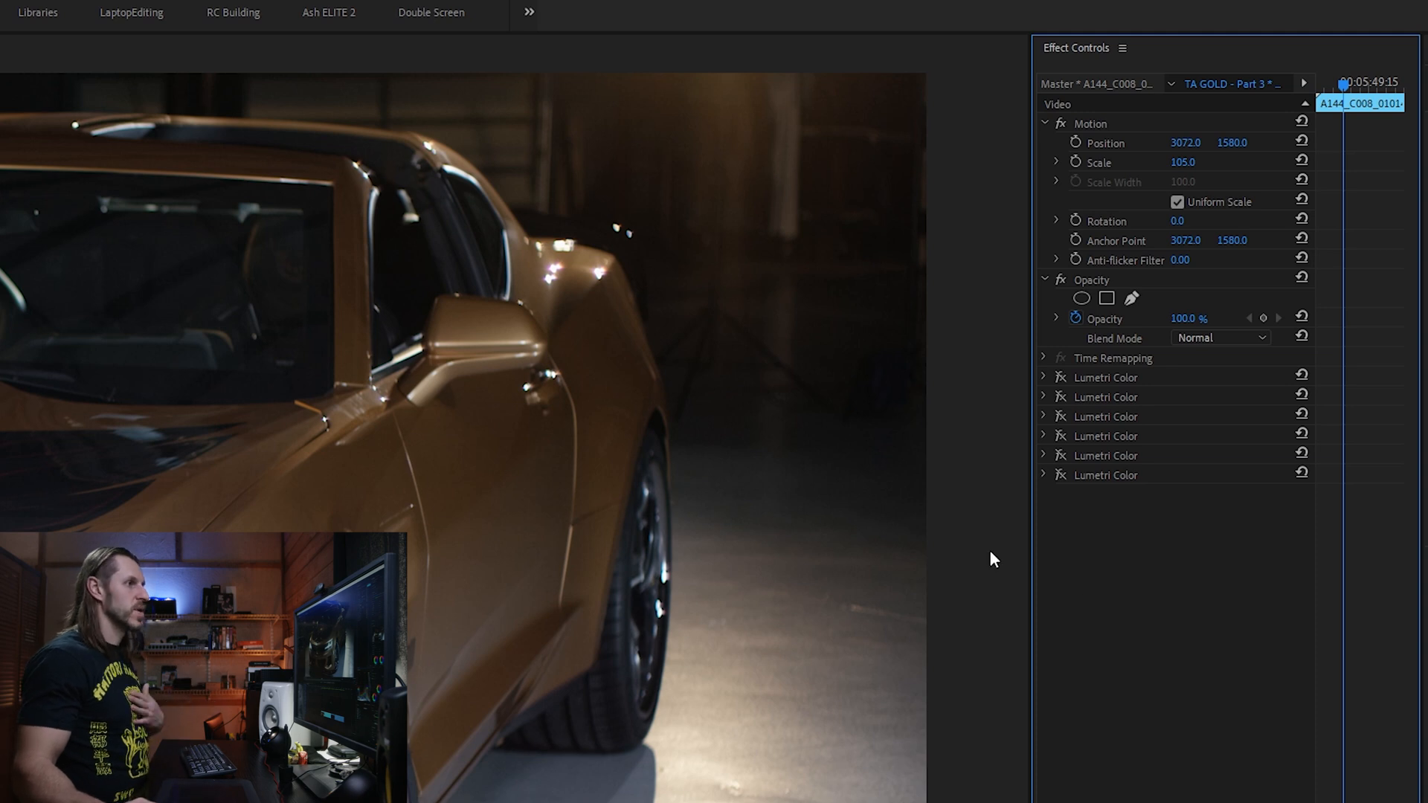
mouse_move(1078, 165)
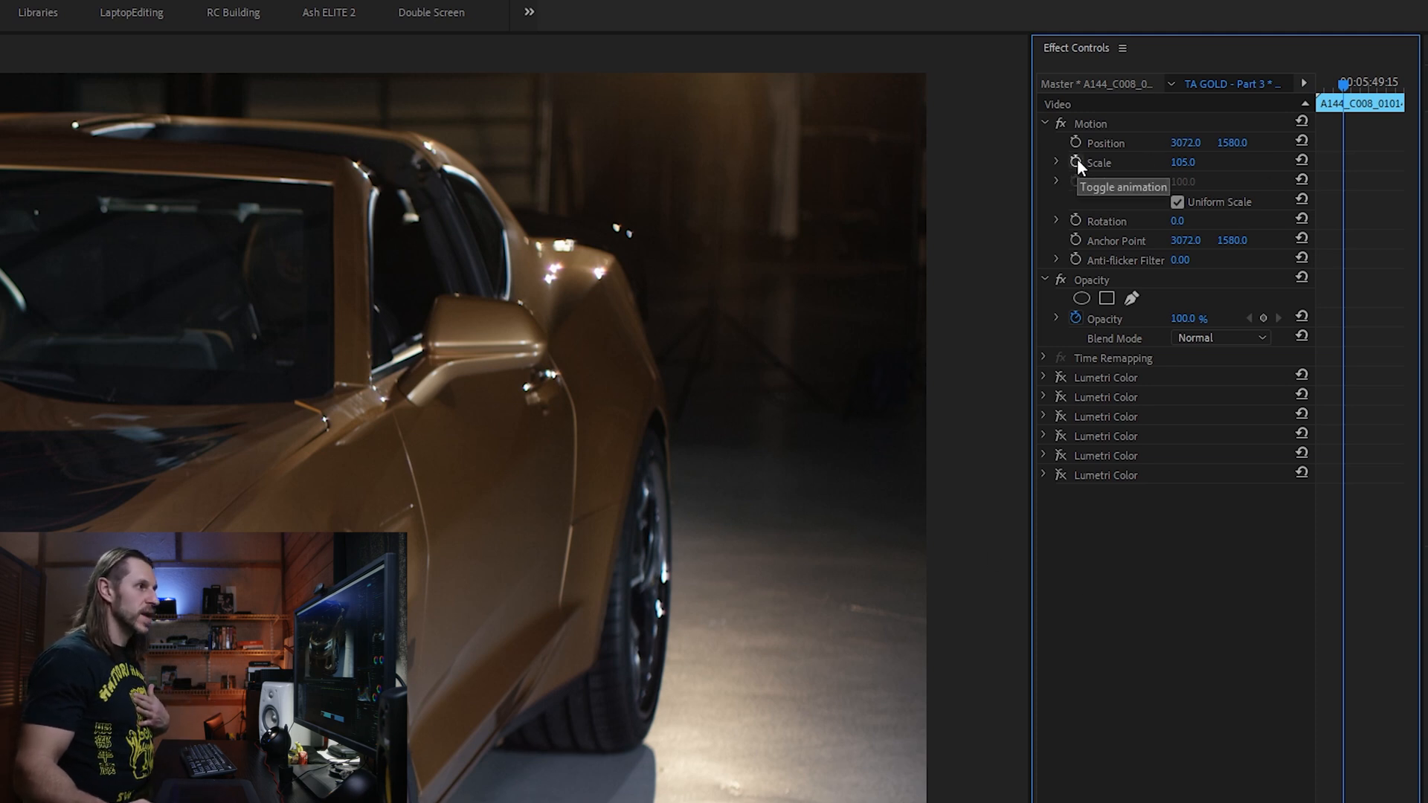
left_click(1075, 162)
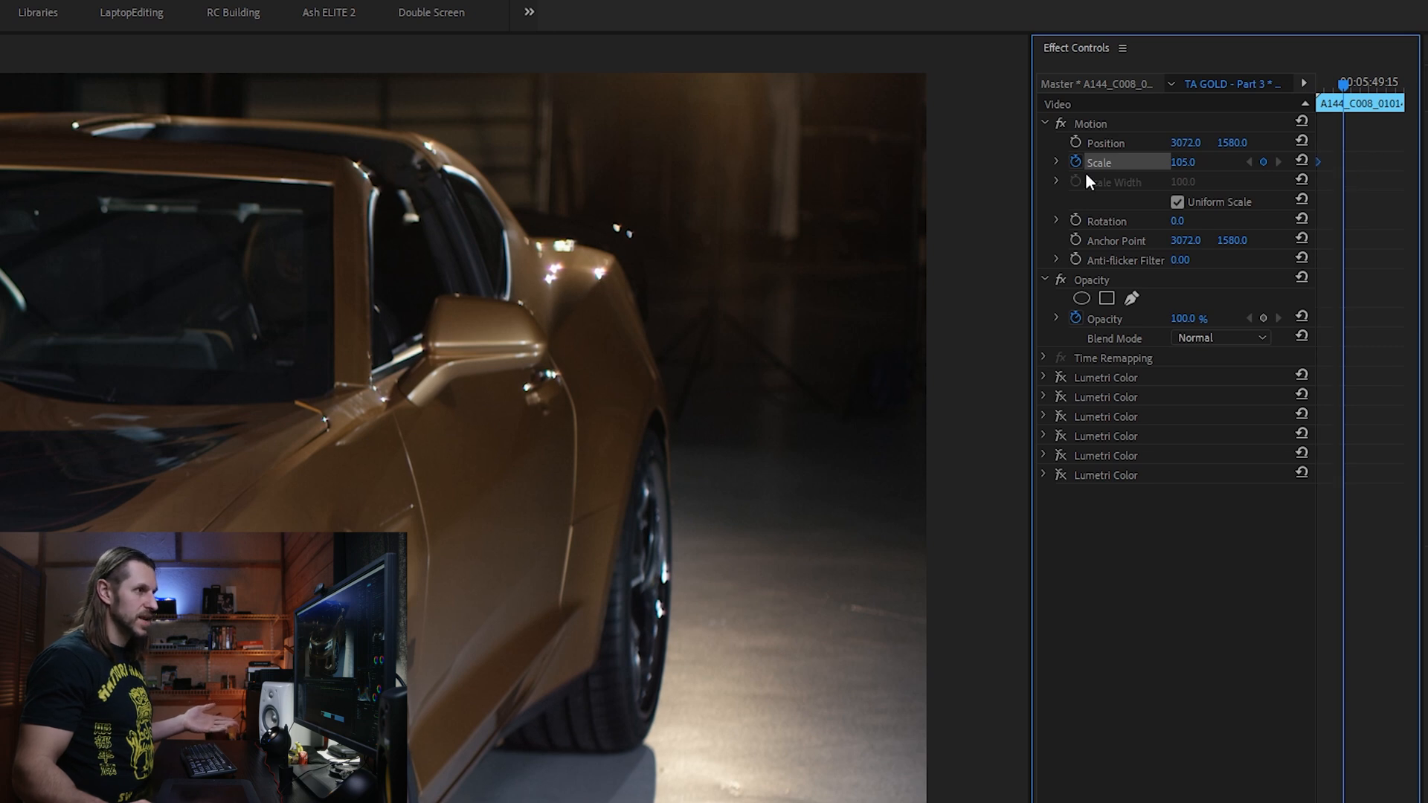
double_click(1197, 162)
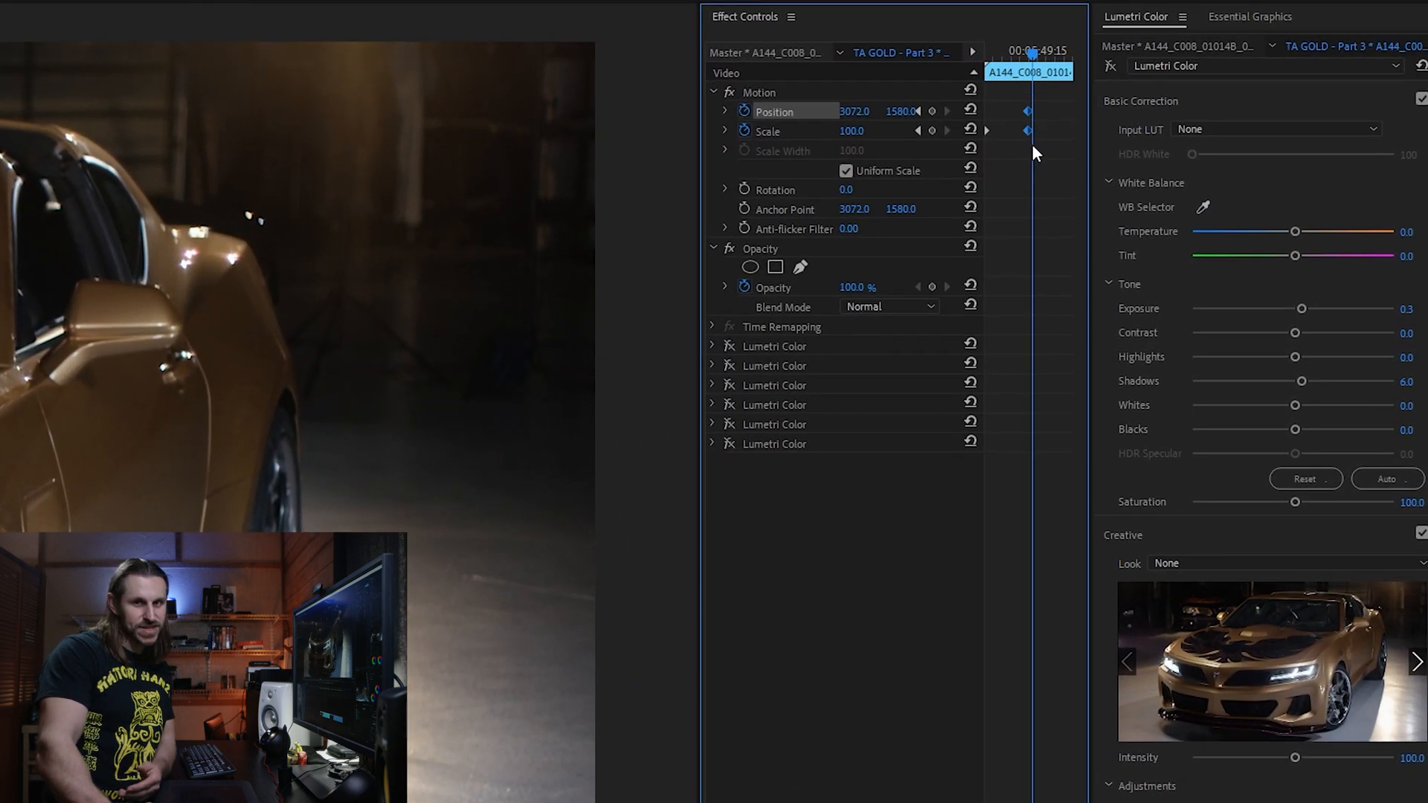
- Apply Ease In temporal interpolation to the car clip's keyframe
right_click(1026, 130)
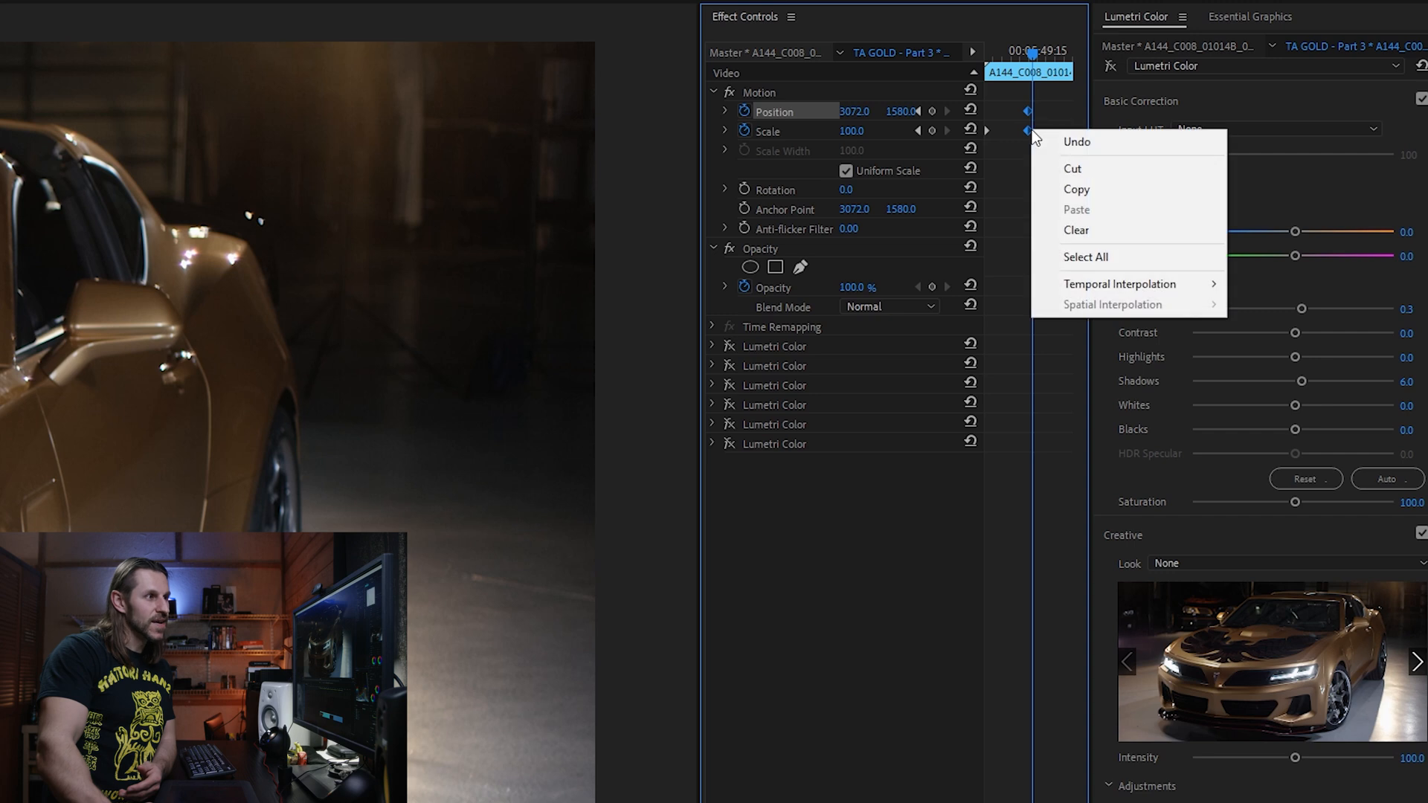
mouse_move(1119, 284)
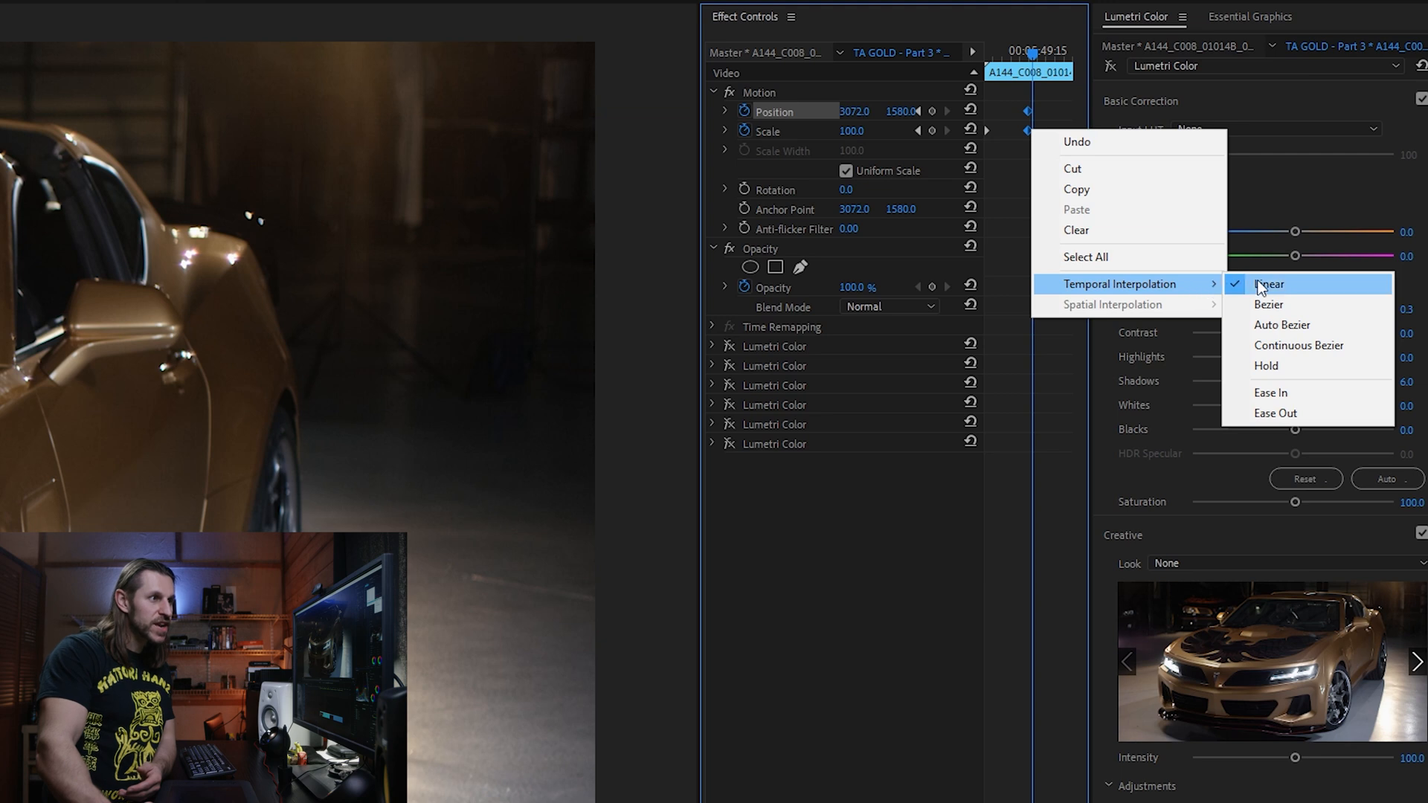
mouse_move(1295, 398)
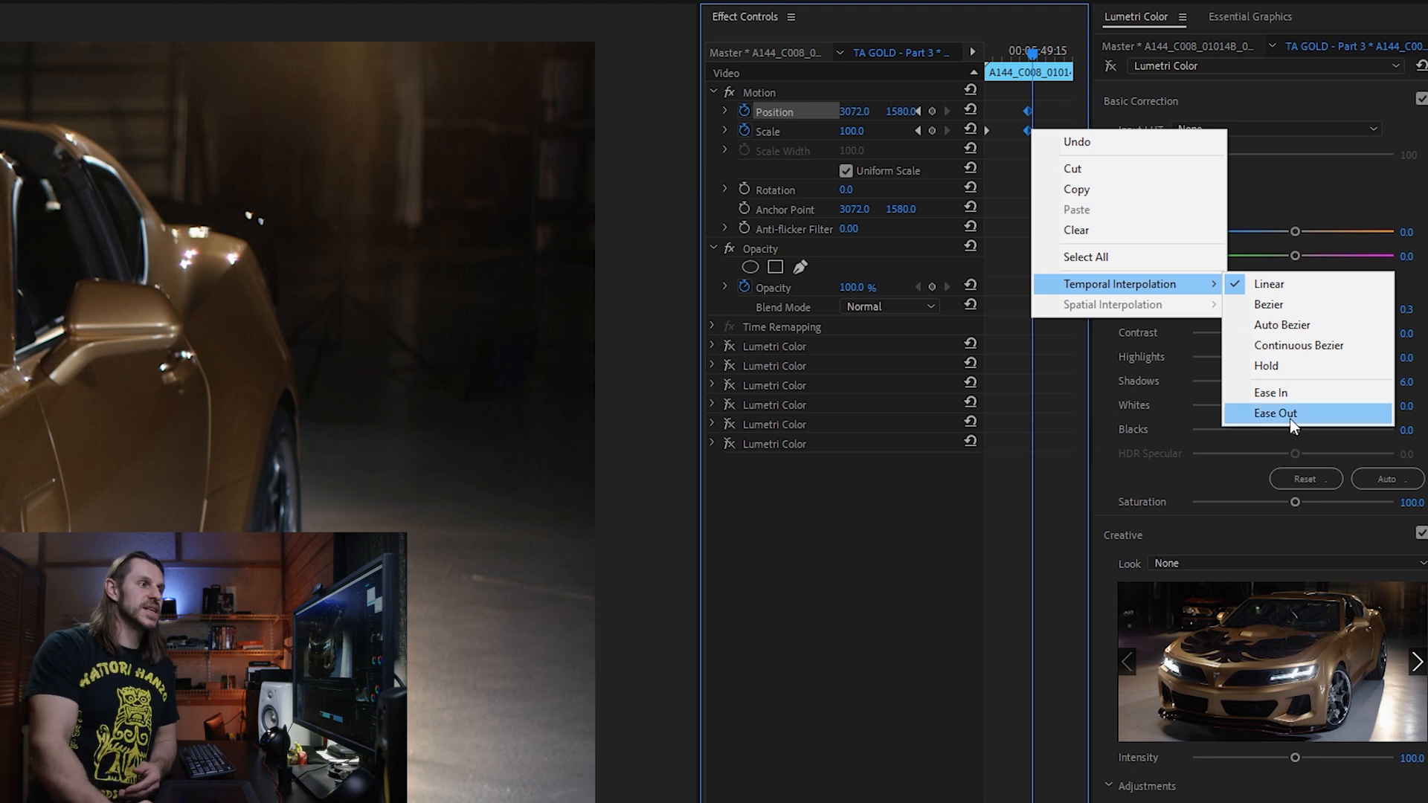
mouse_move(1296, 403)
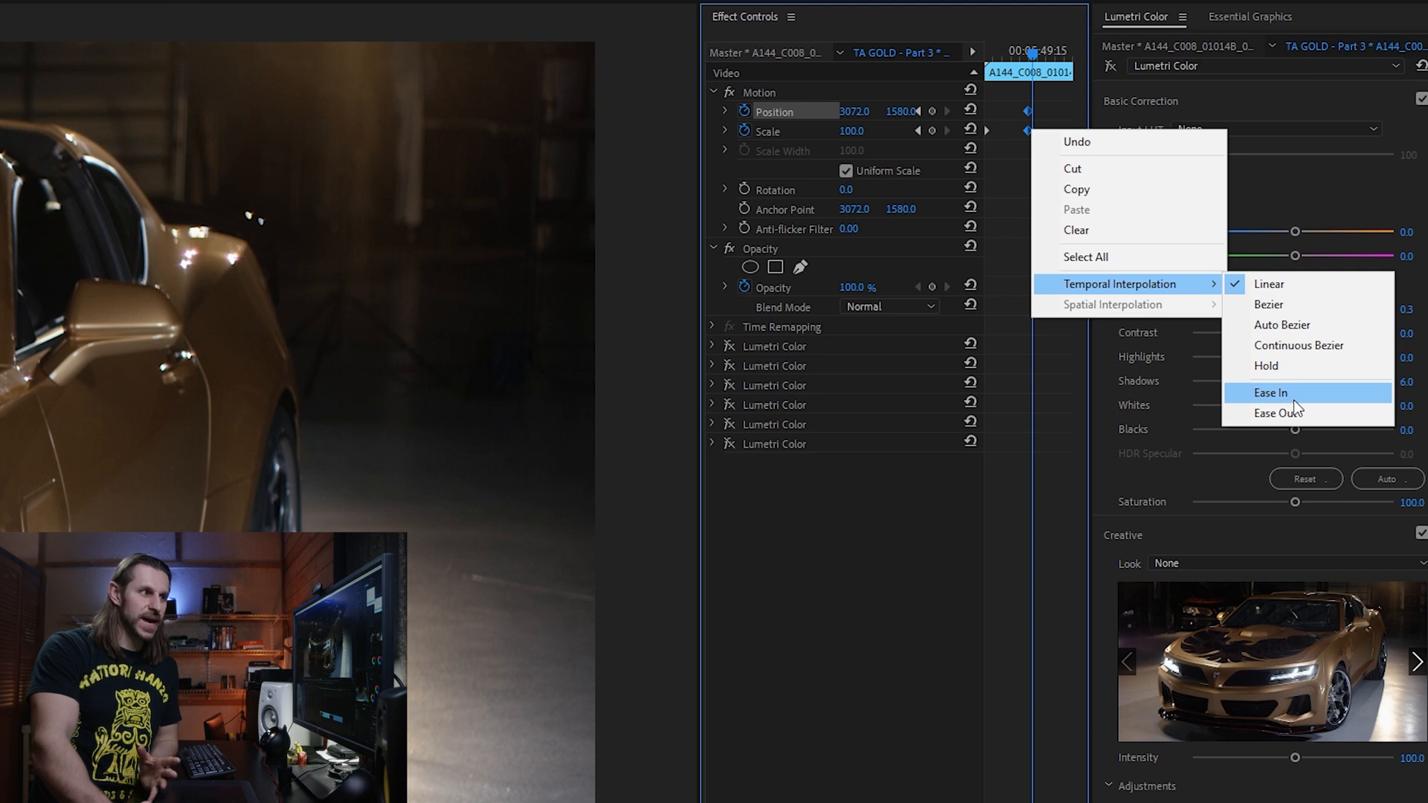
left_click(1270, 392)
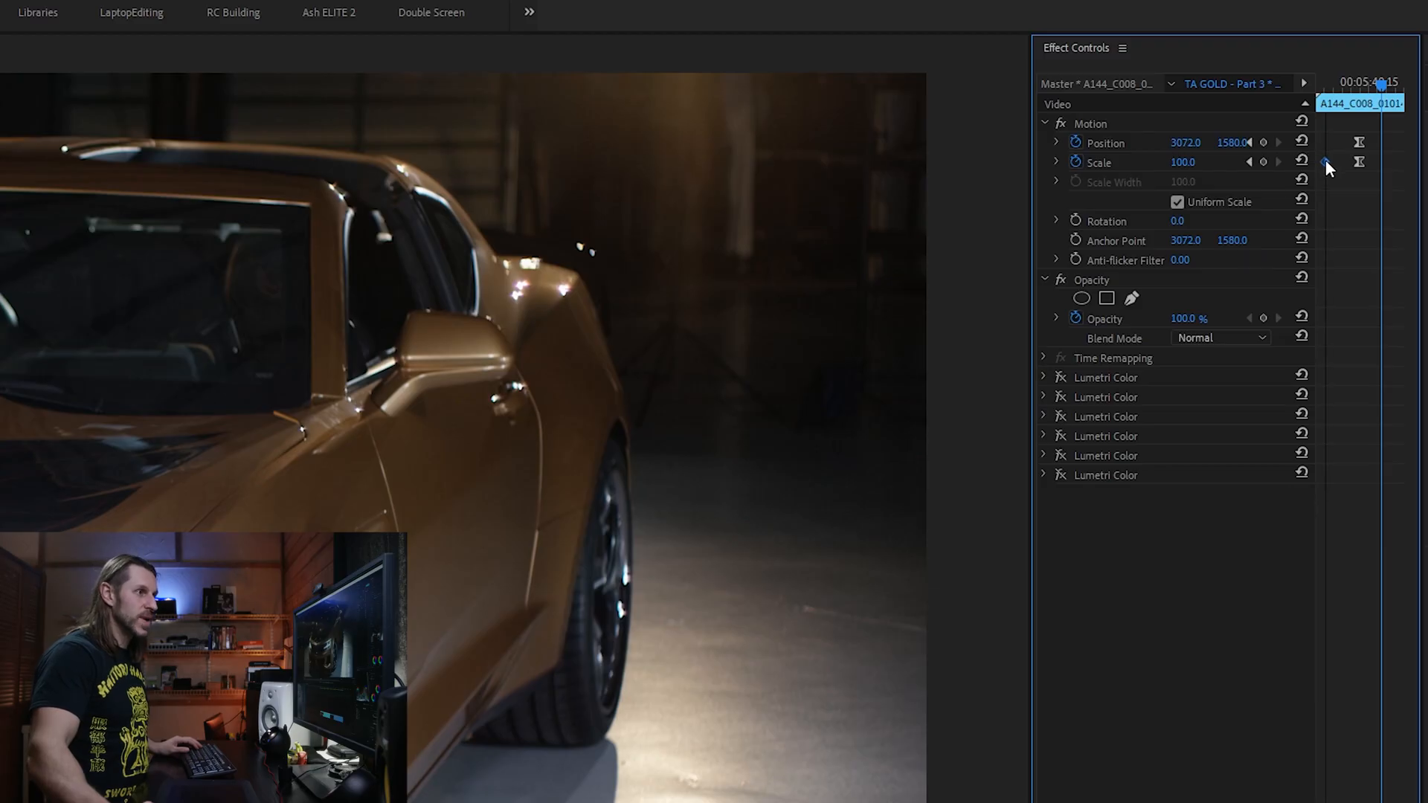
- Select the eased Scale keyframe on the car clip
left_click(1328, 162)
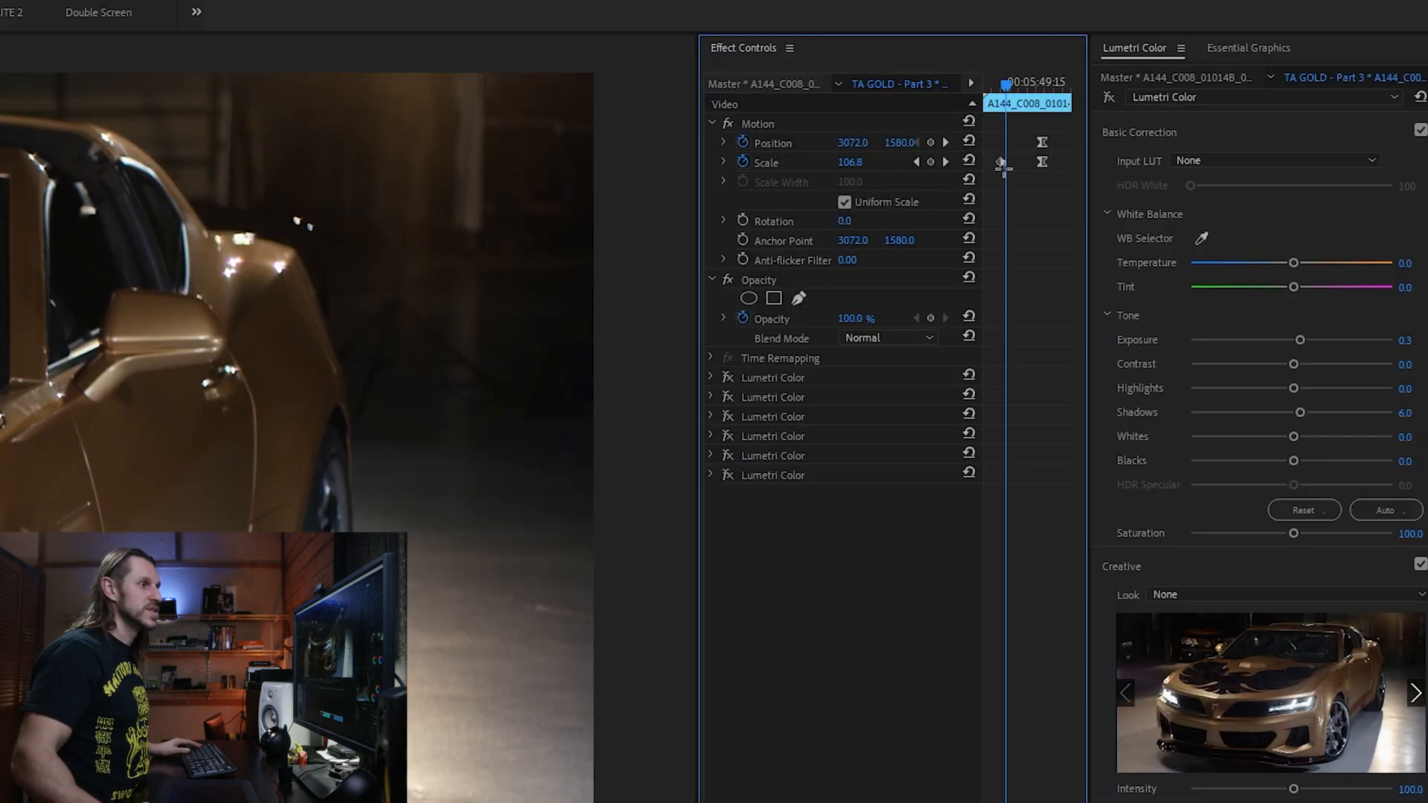
- Apply Ease In interpolation to the car clip's Scale keyframe
right_click(1000, 162)
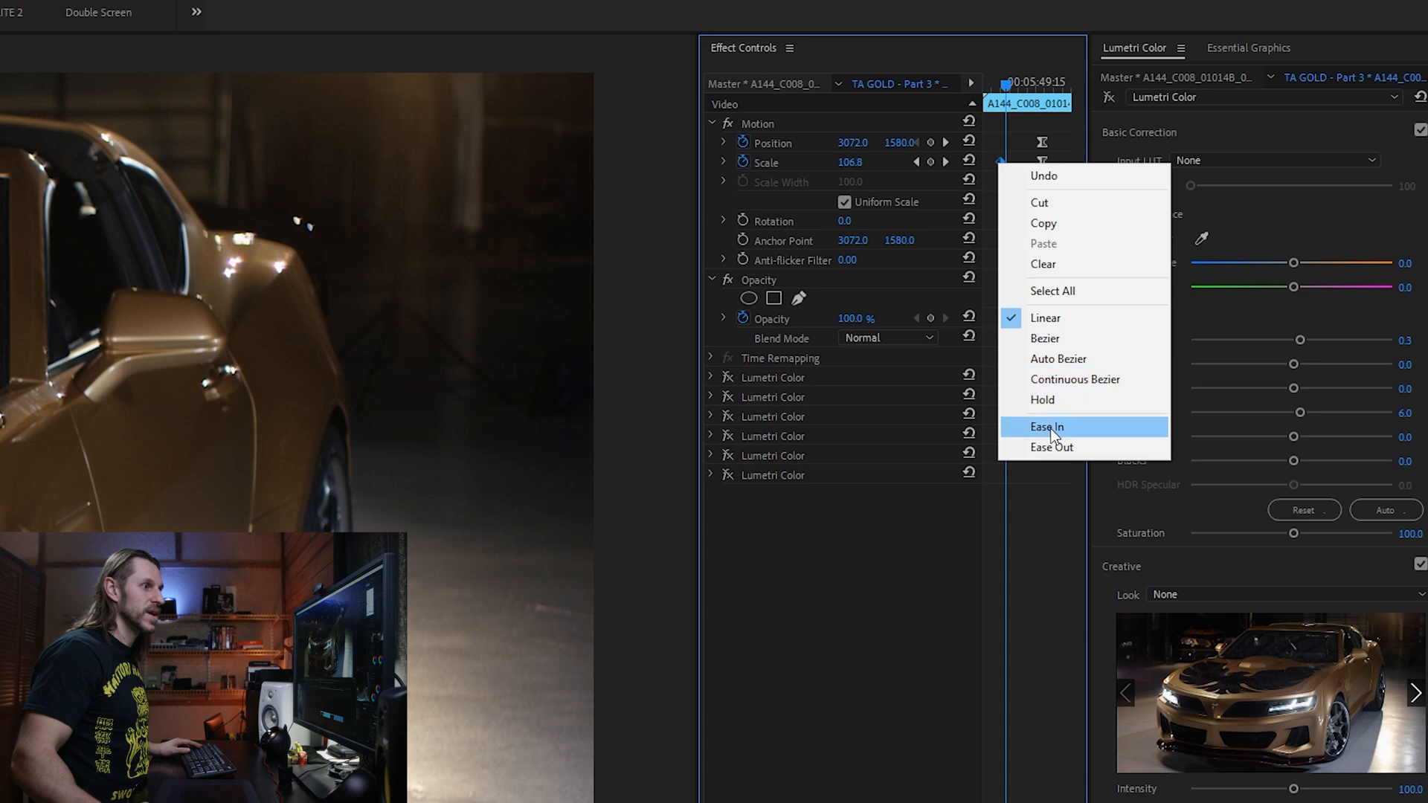
left_click(1046, 427)
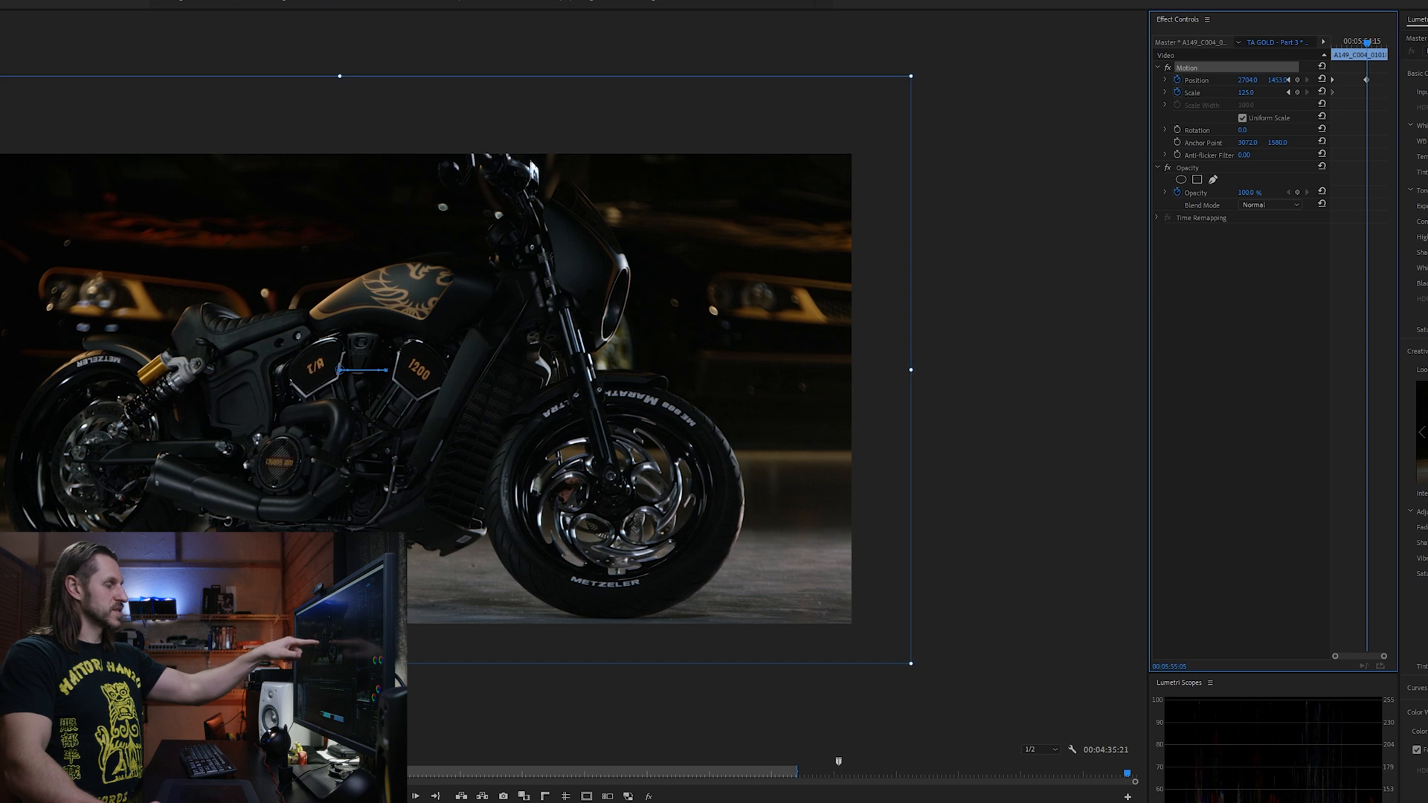
left_click_drag(1253, 79, 1238, 79)
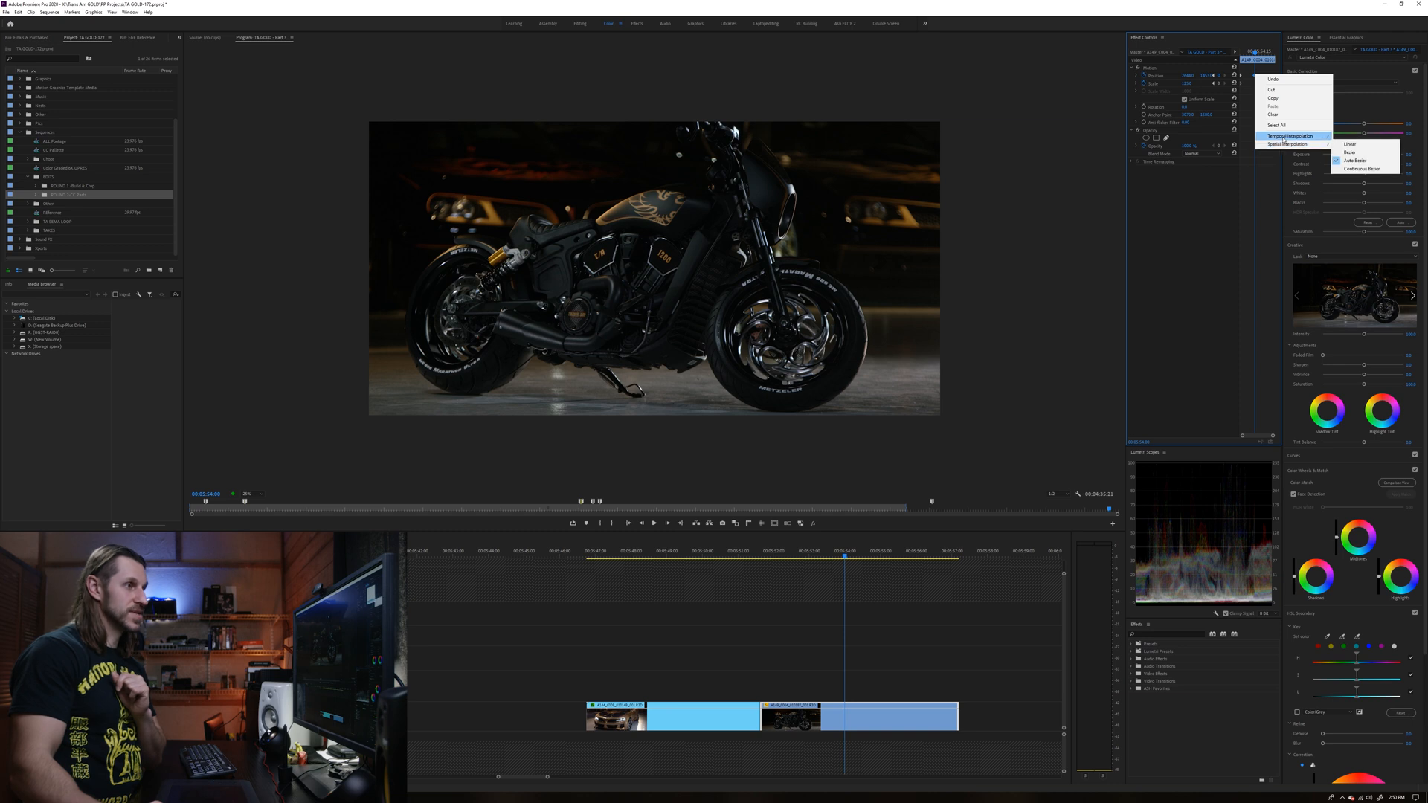
mouse_move(1306, 135)
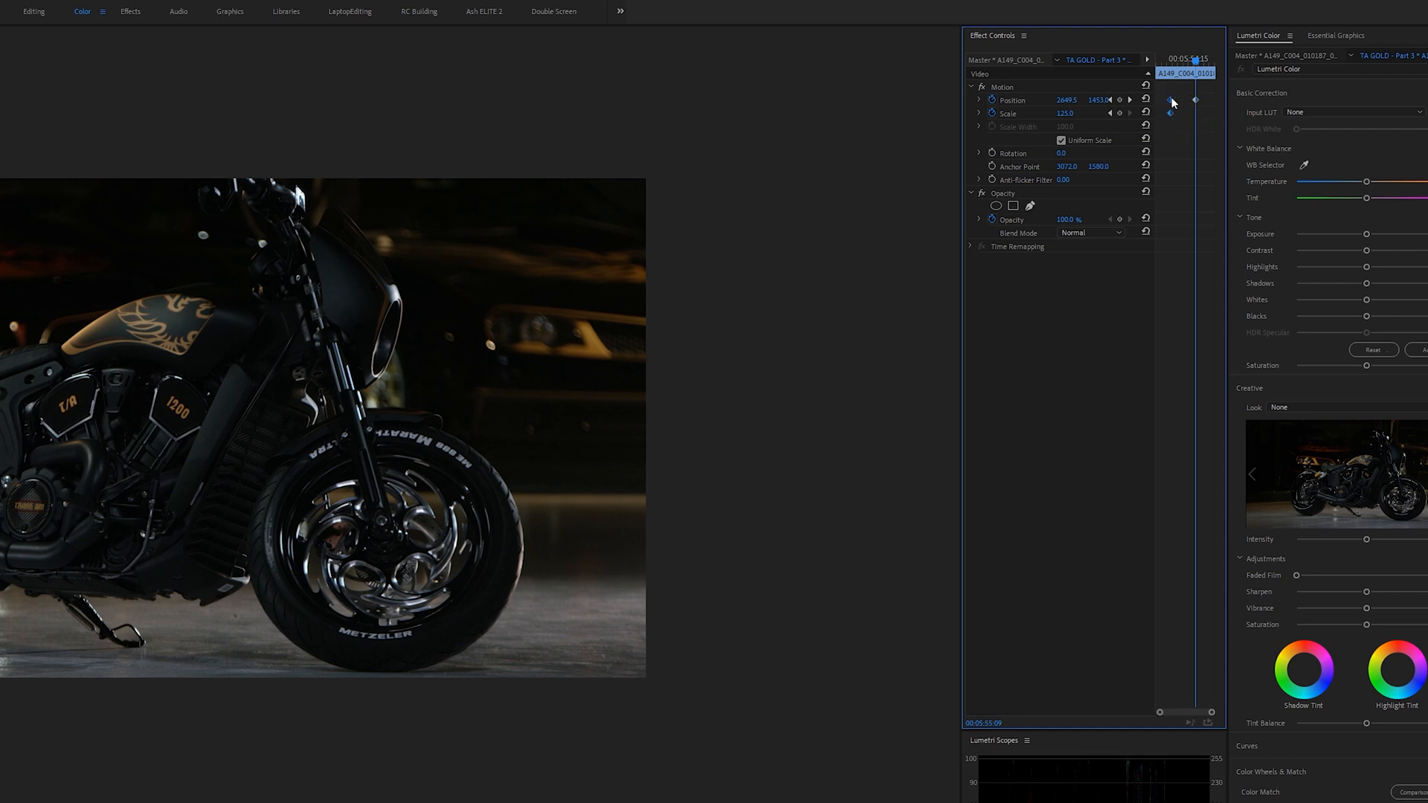
- Set the motorcycle's first Position keyframe to Ease In and the second to Ease Out
right_click(1169, 99)
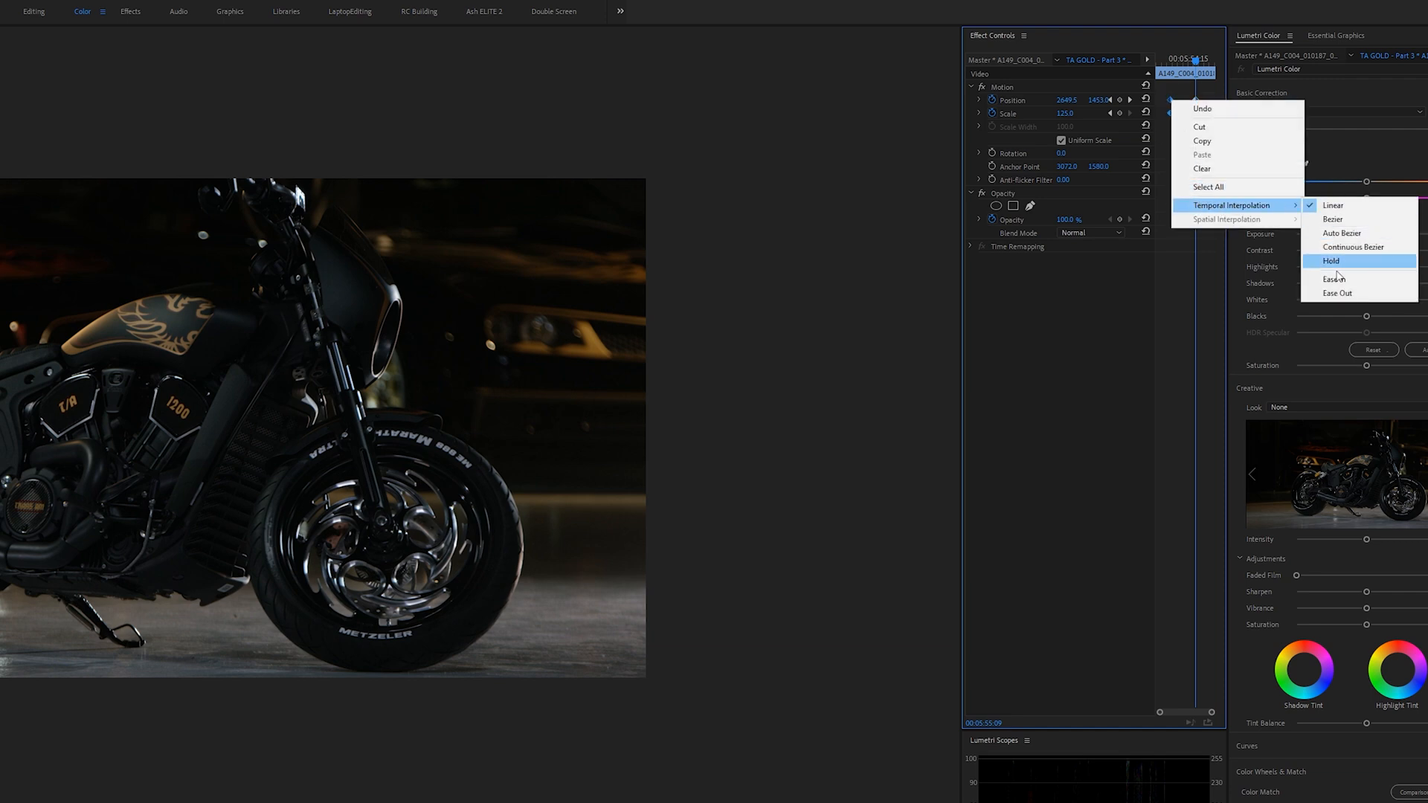
left_click(1330, 261)
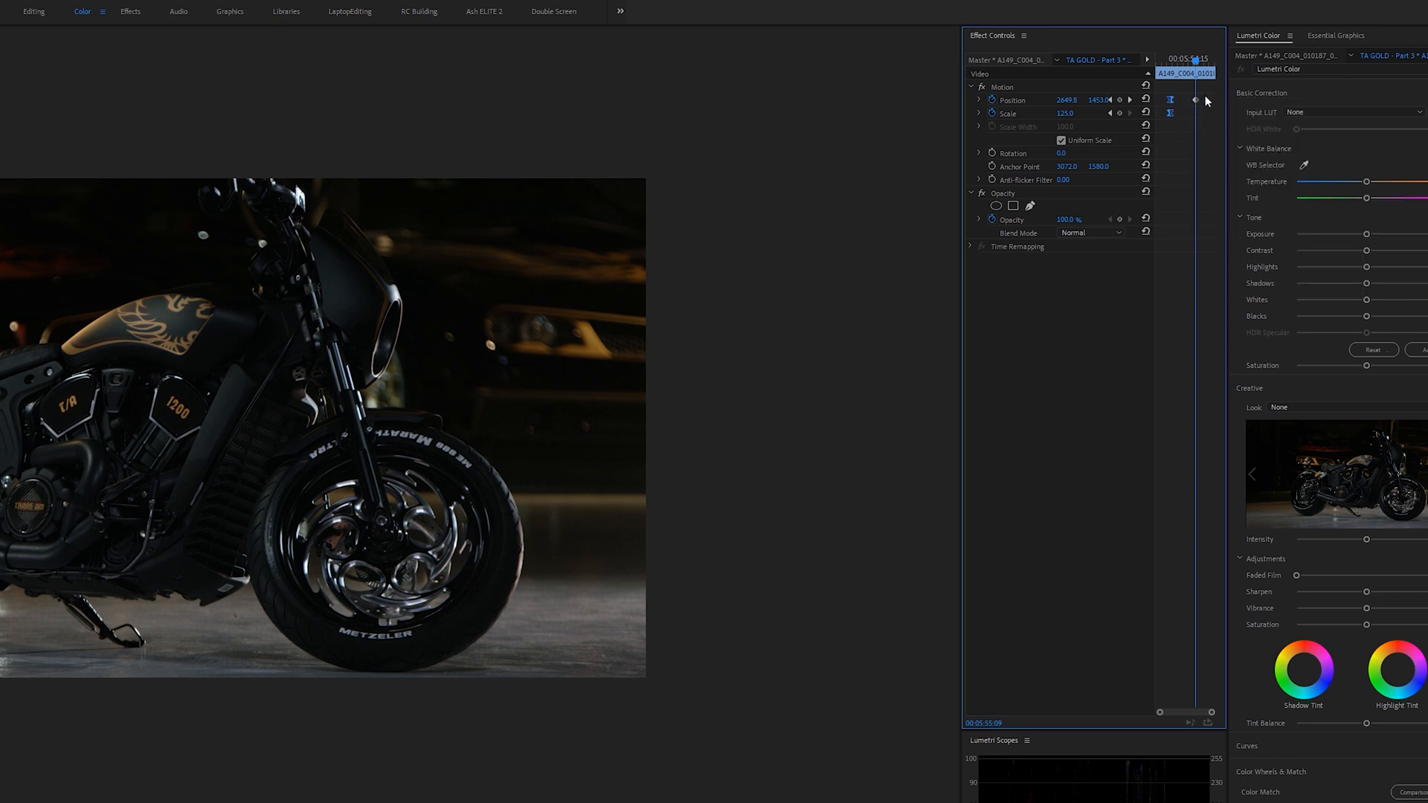
right_click(1196, 101)
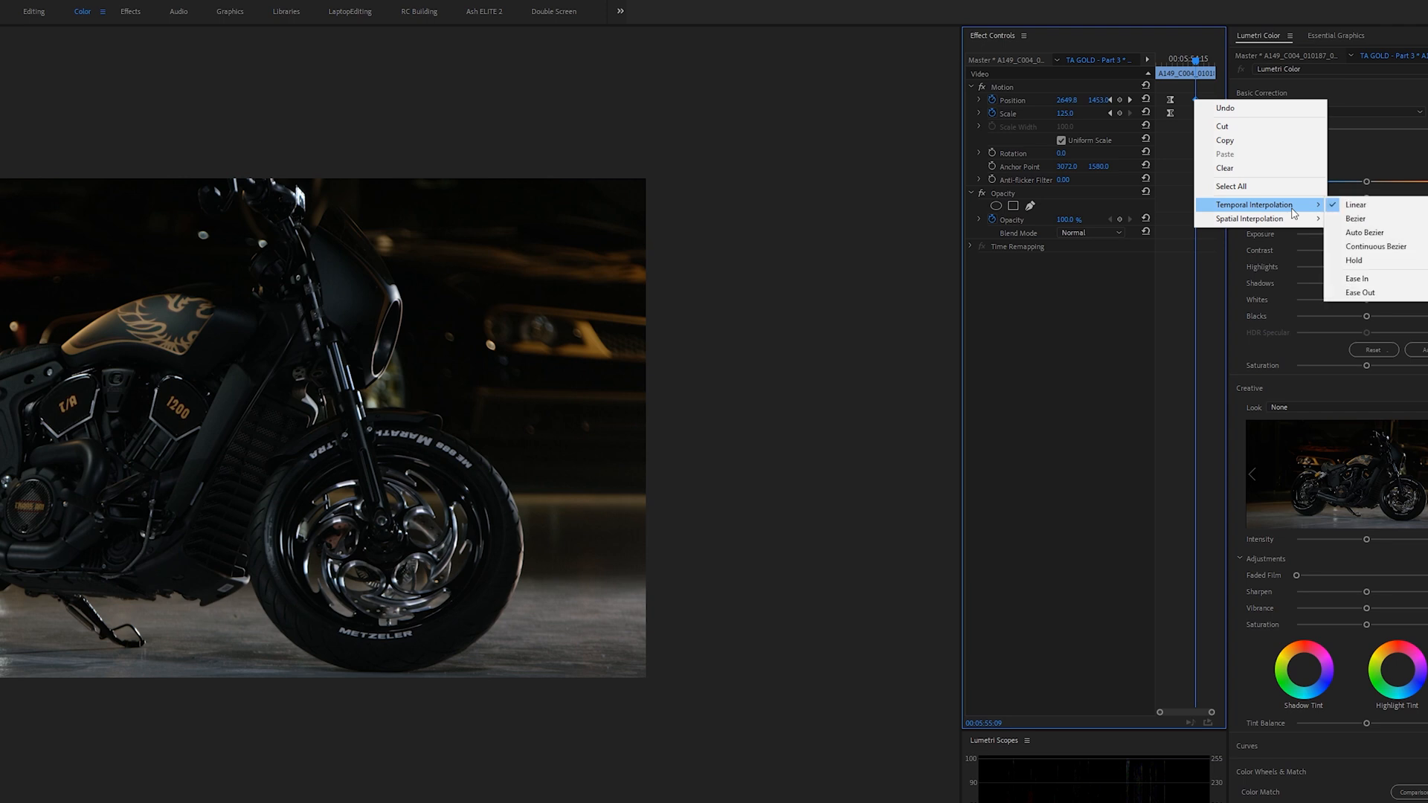
mouse_move(1355, 209)
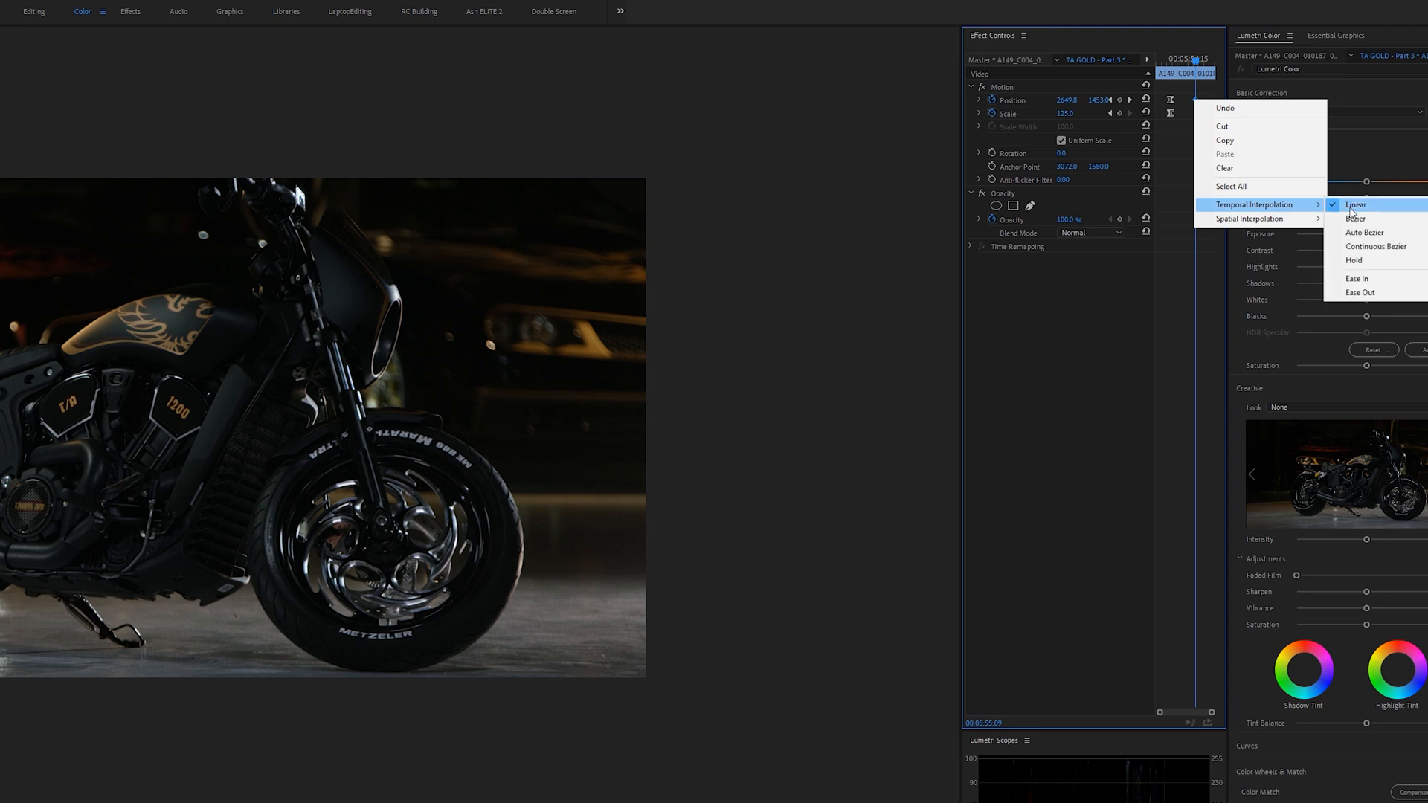
left_click(1361, 204)
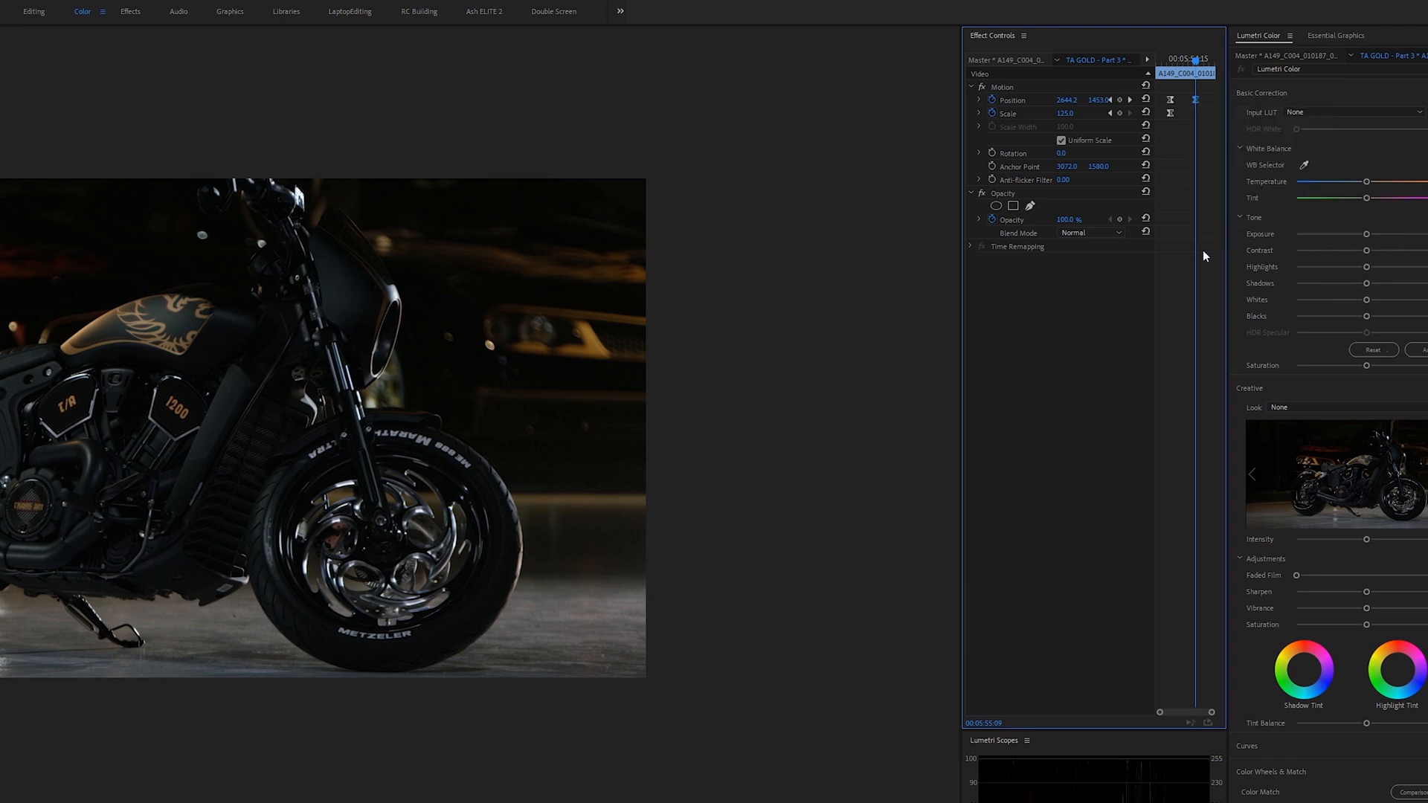